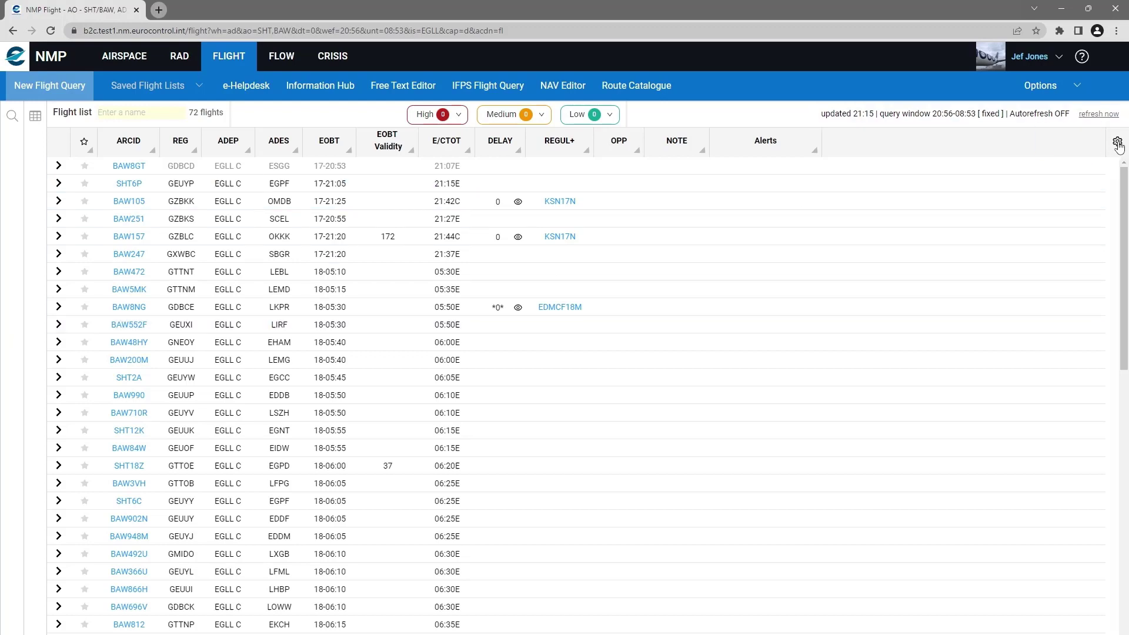
- Show the table options for the 72-flight EGLL departure list
{"action": "left_click", "coordinate": [1118, 141]}
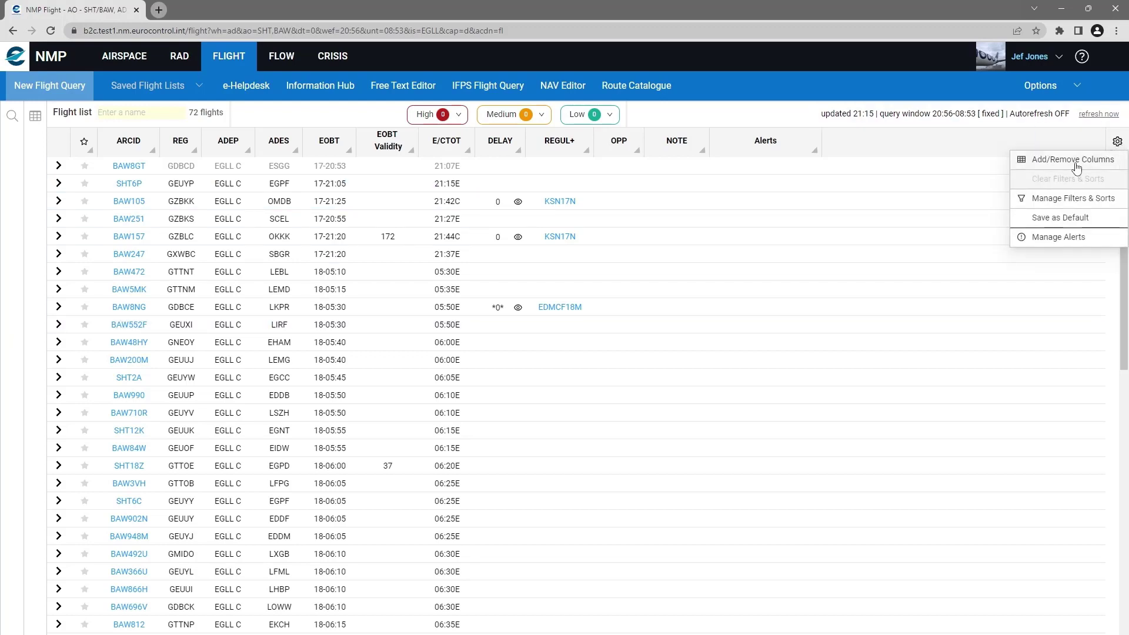
- Add the OPR operator column to the displayed columns via Add/Remove Columns
{"action": "left_click", "coordinate": [1073, 159]}
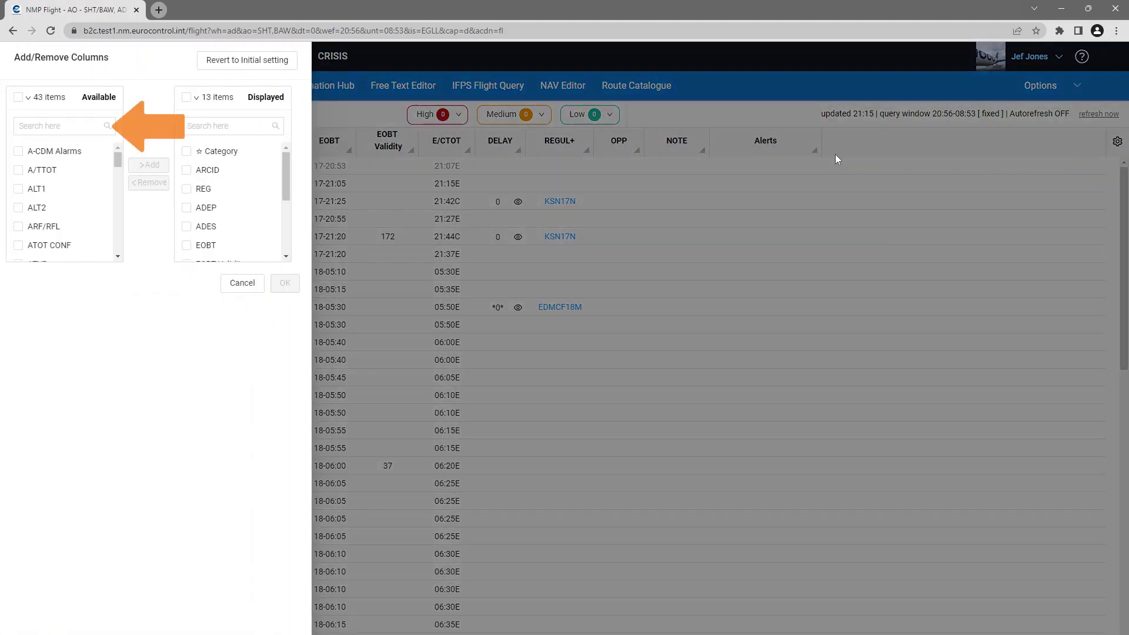
{"action": "left_click", "coordinate": [61, 126]}
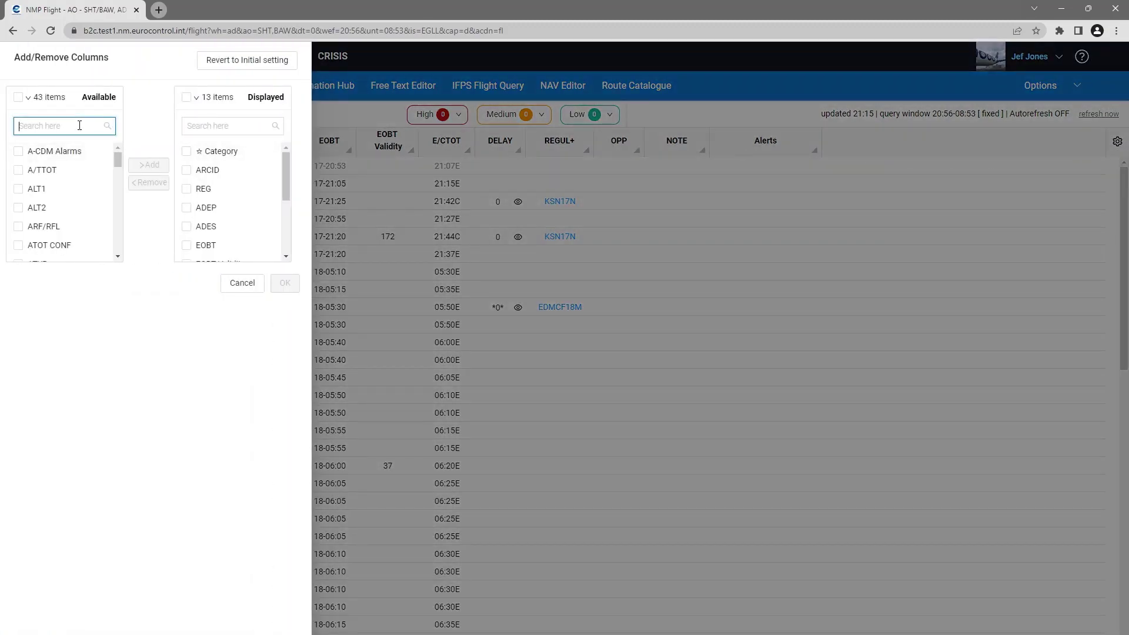
{"action": "type", "text": "c"}
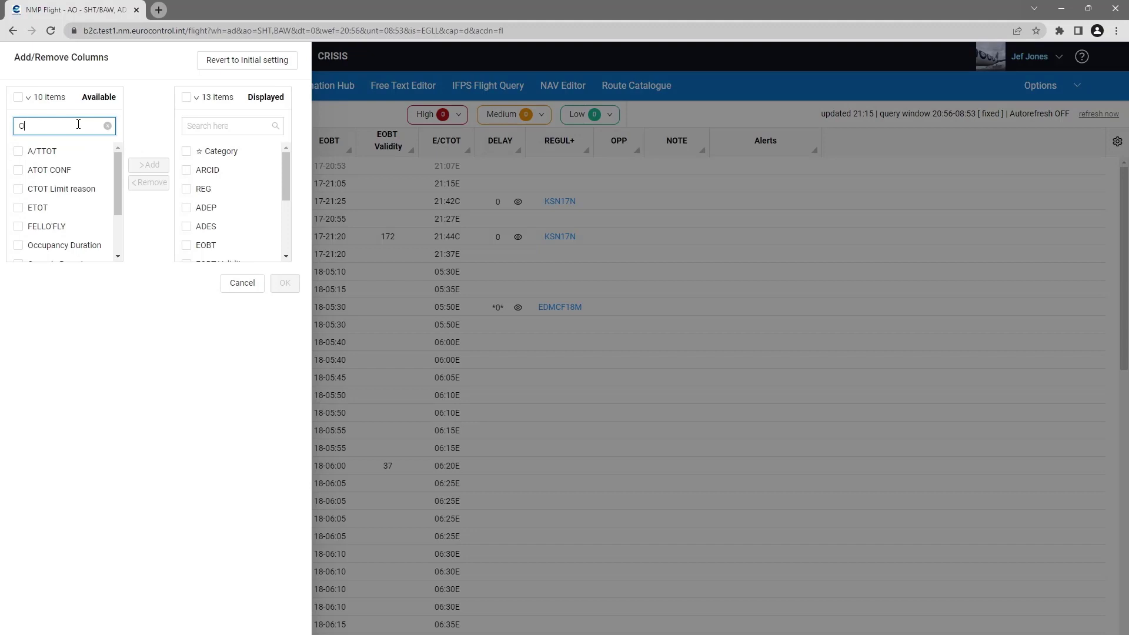
{"action": "type", "text": "PR"}
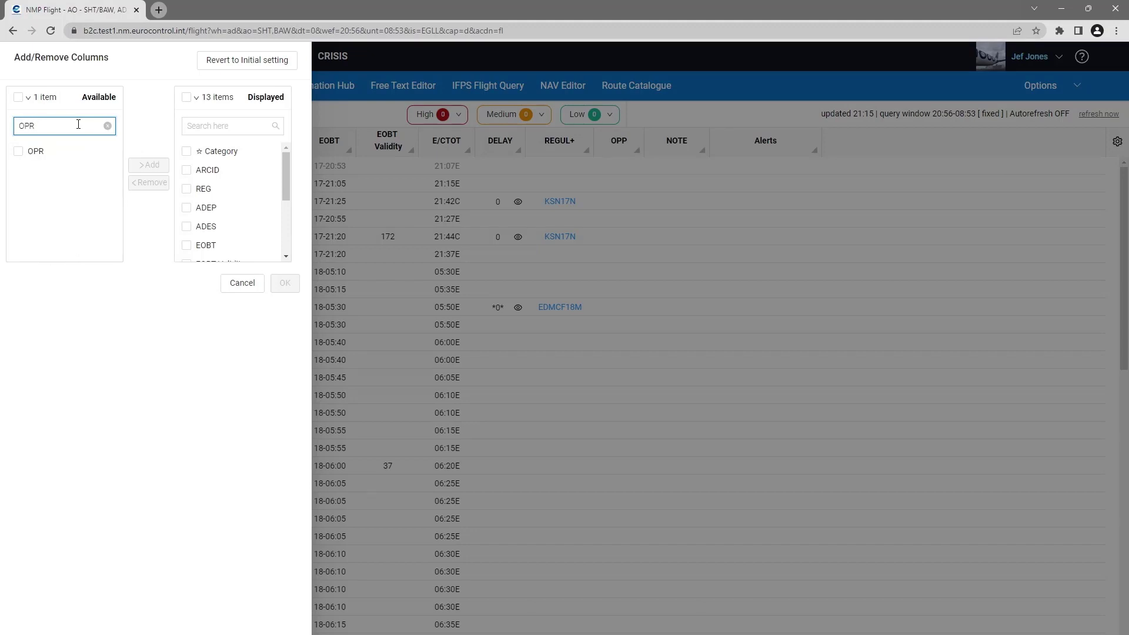
{"action": "left_click", "coordinate": [18, 150]}
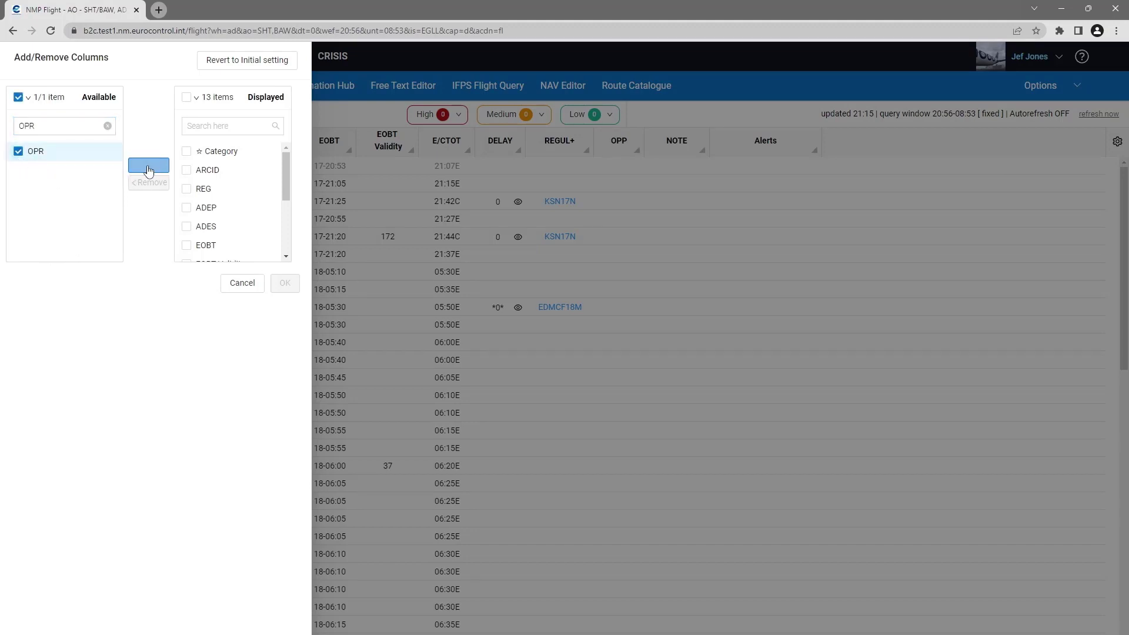
{"action": "left_click", "coordinate": [148, 165]}
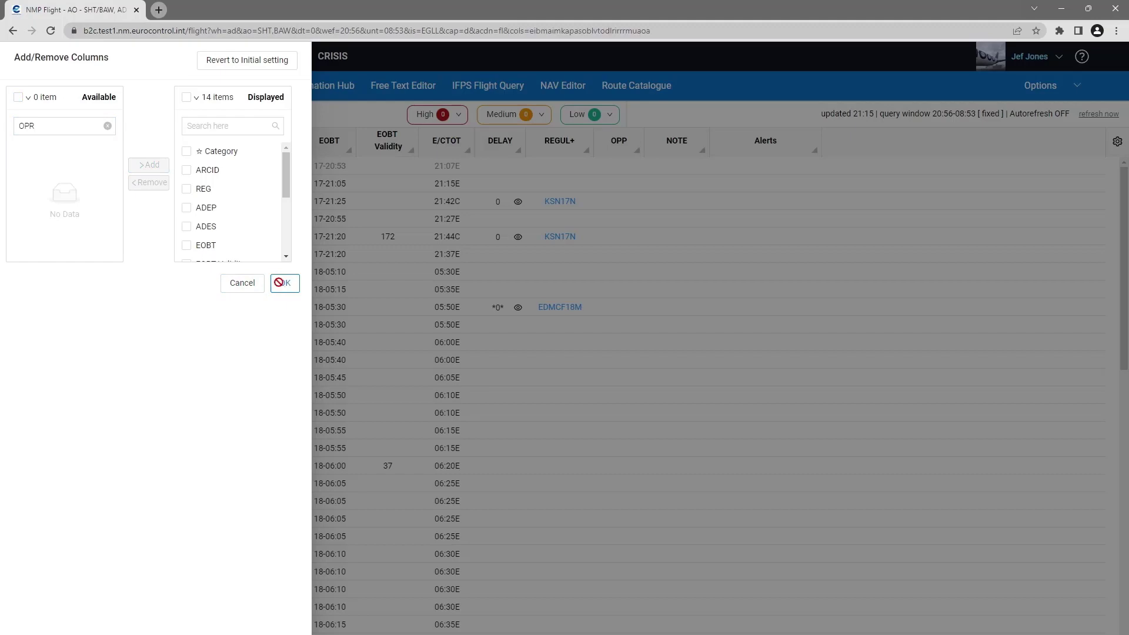
{"action": "left_click", "coordinate": [283, 282]}
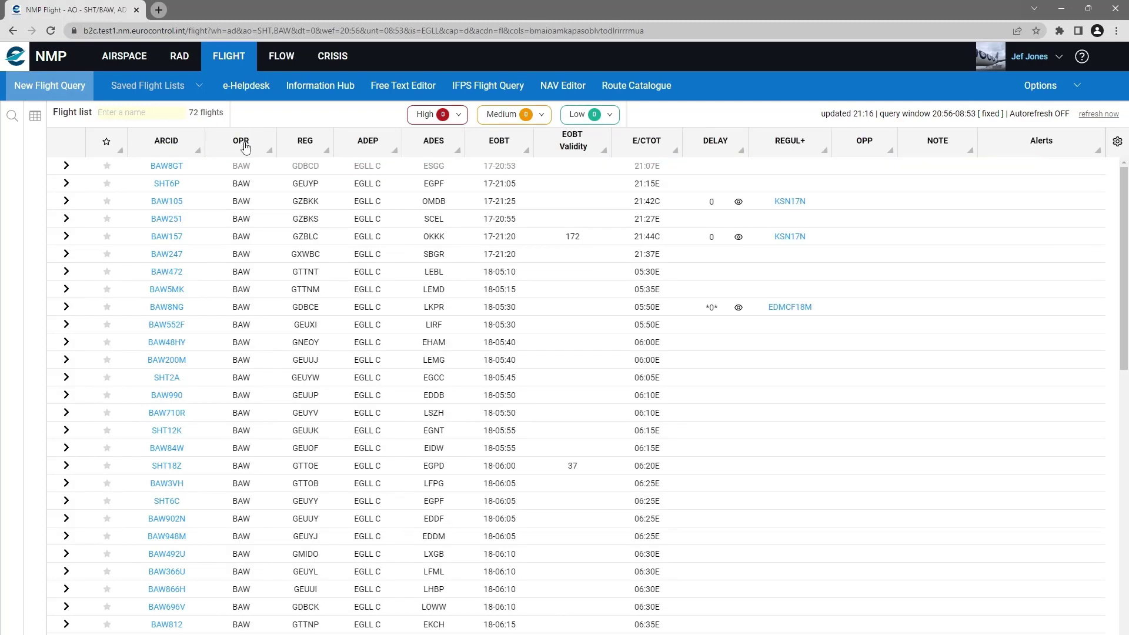
{"action": "mouse_move", "coordinate": [580, 147]}
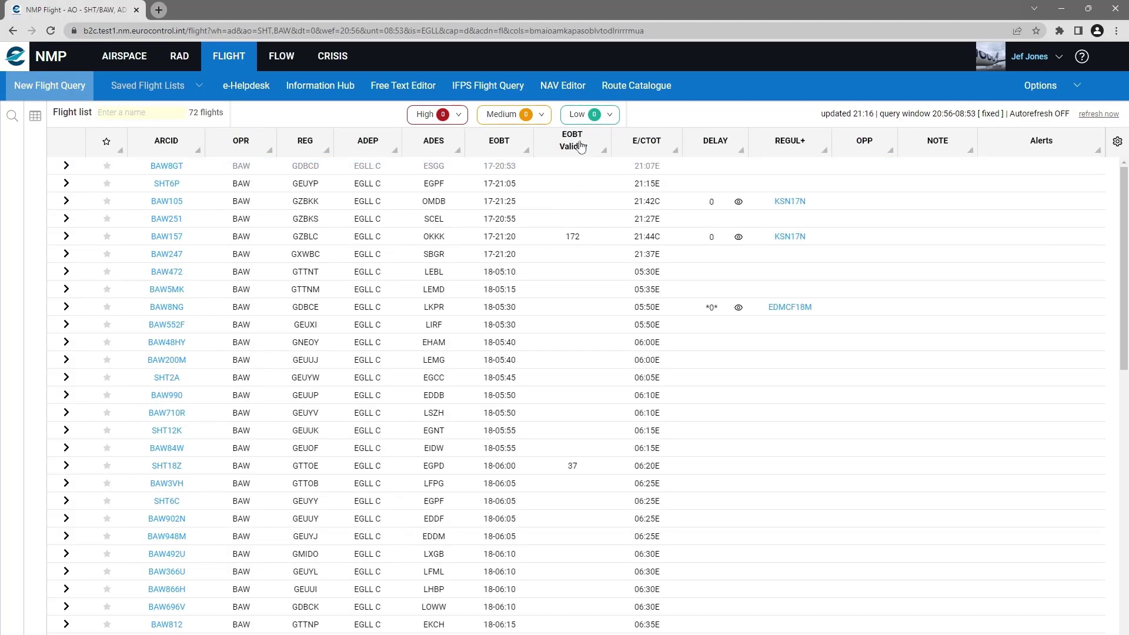
{"action": "mouse_move", "coordinate": [573, 143]}
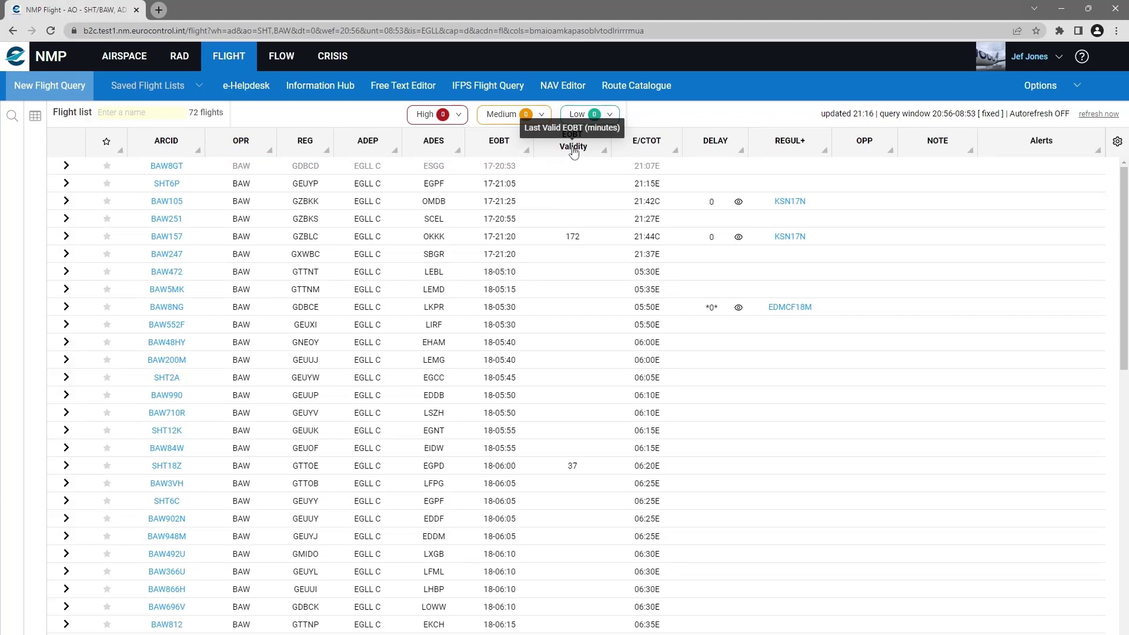
- Sort the departure list by the EOBT Validity column
{"action": "left_click", "coordinate": [564, 140]}
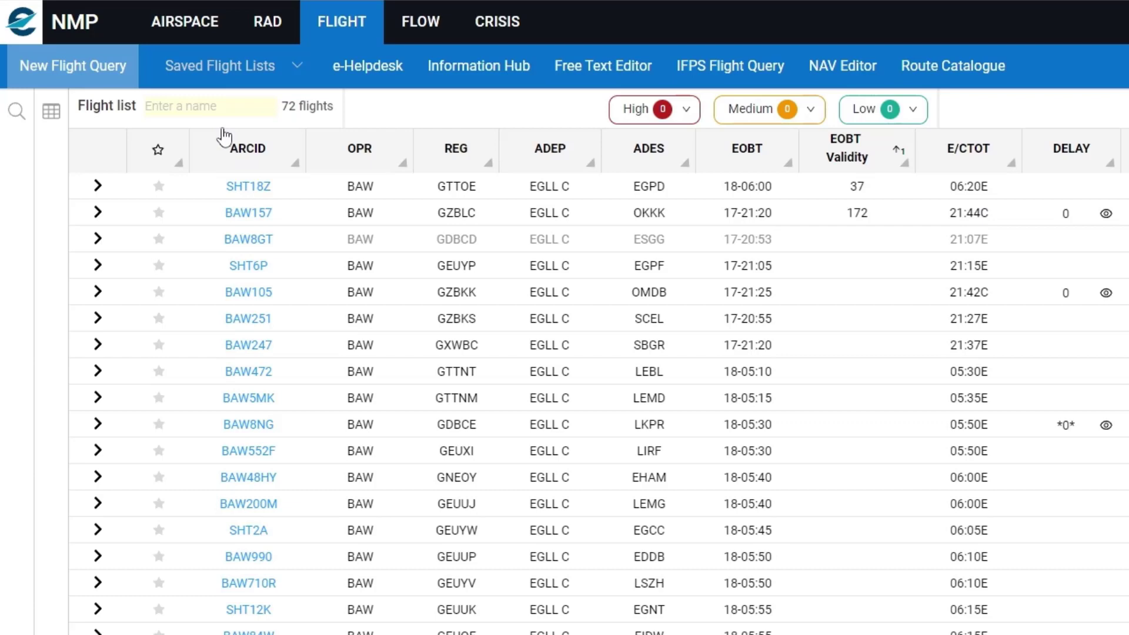
- Name the flight list 'EGLL DEP' and save it
{"action": "left_click", "coordinate": [210, 106]}
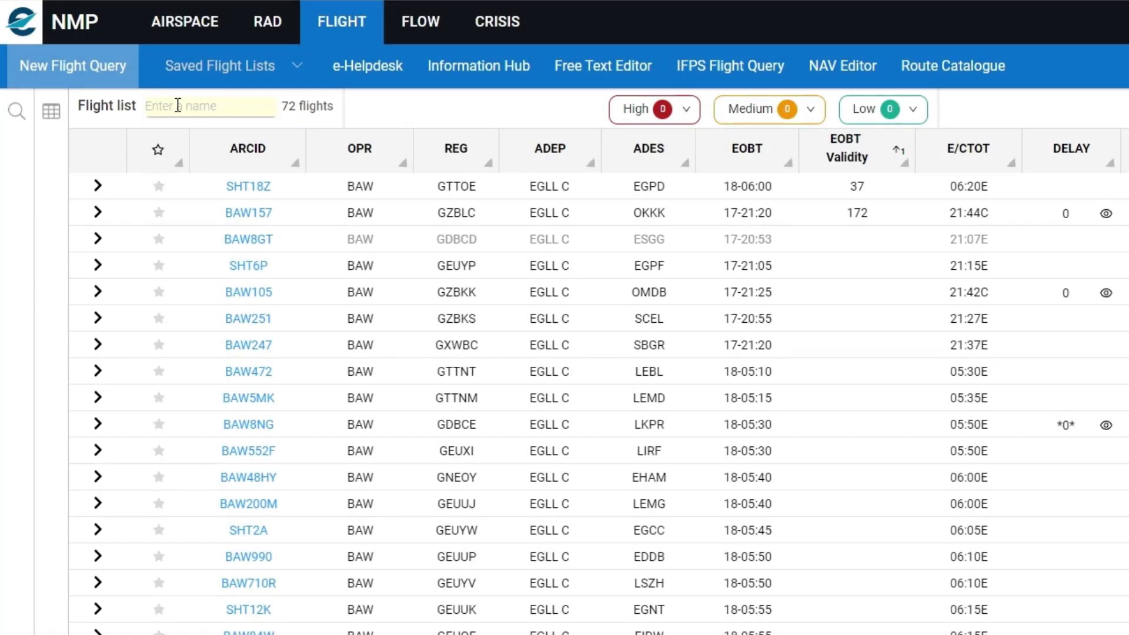
{"action": "type", "text": "E"}
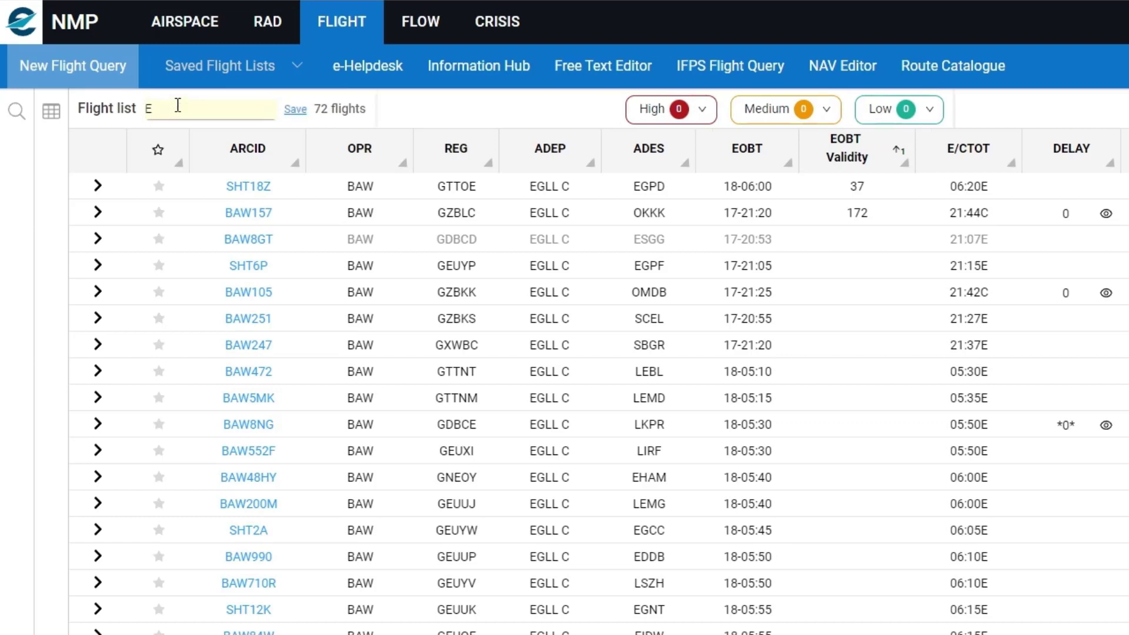
{"action": "type", "text": "GLL"}
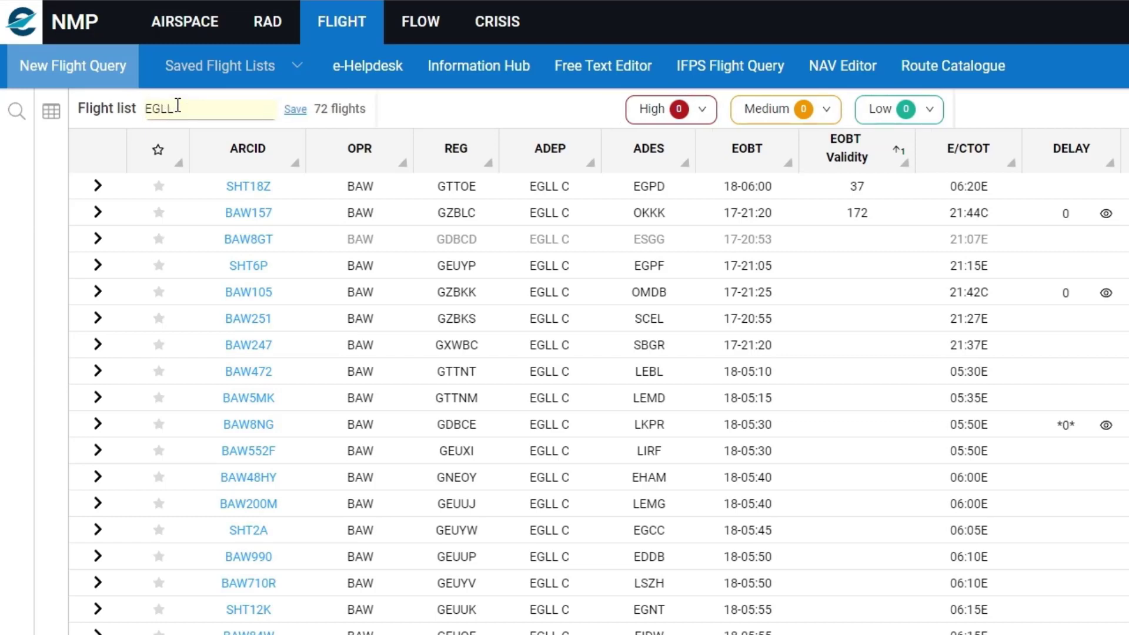
{"action": "type", "text": "DEP"}
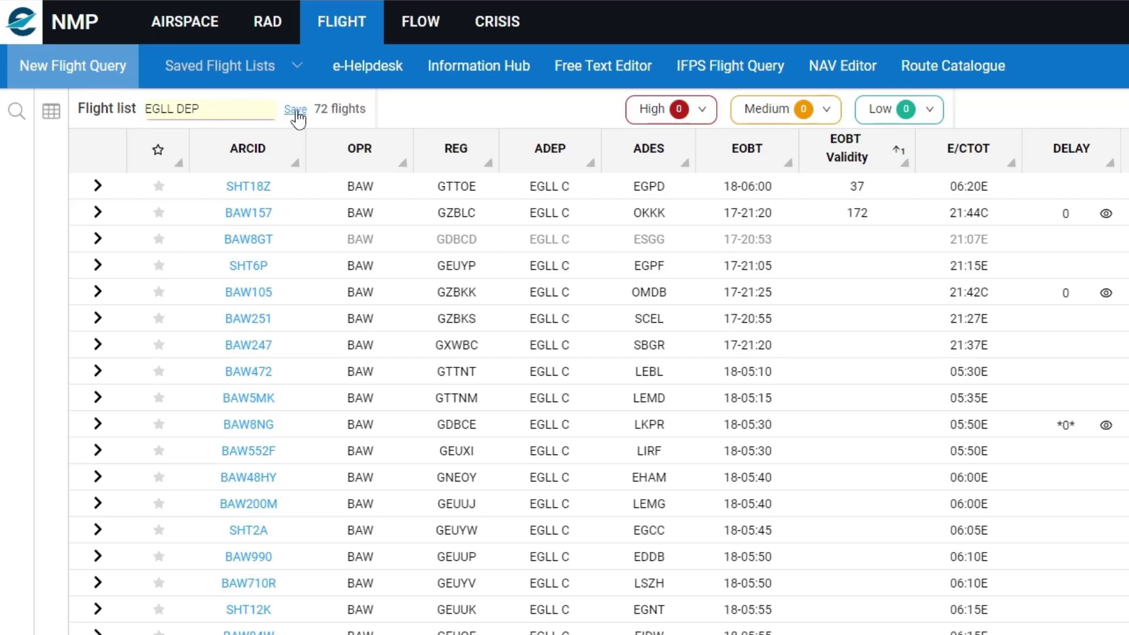
{"action": "left_click", "coordinate": [294, 110]}
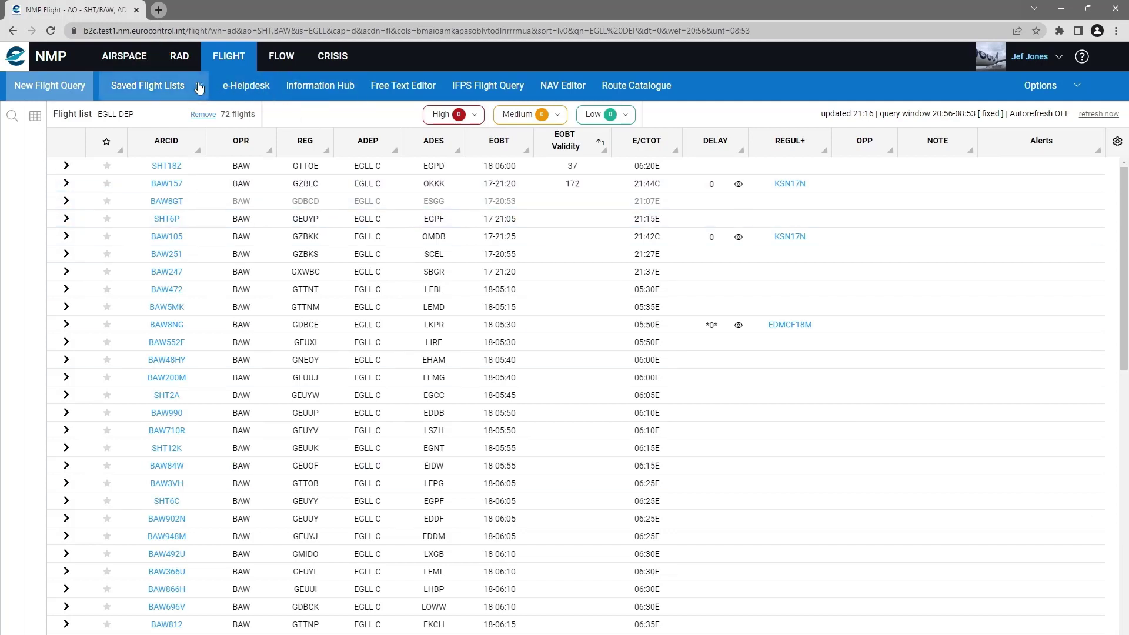
- Show the Query flights criteria panel next to the saved EGLL DEP list
{"action": "left_click", "coordinate": [148, 85]}
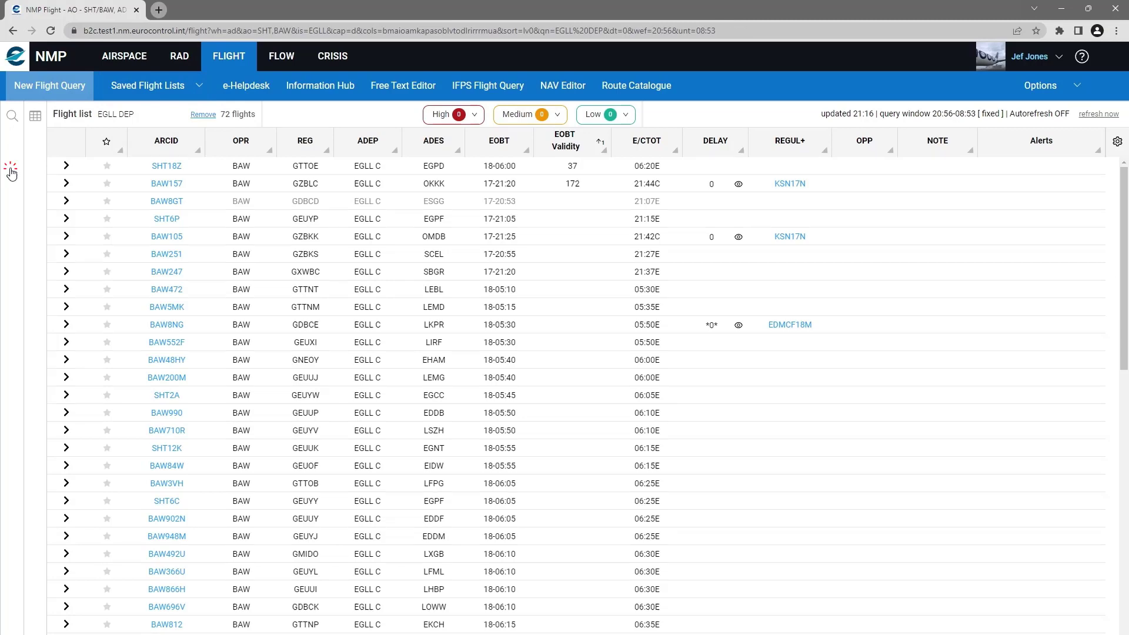
{"action": "left_click", "coordinate": [12, 115]}
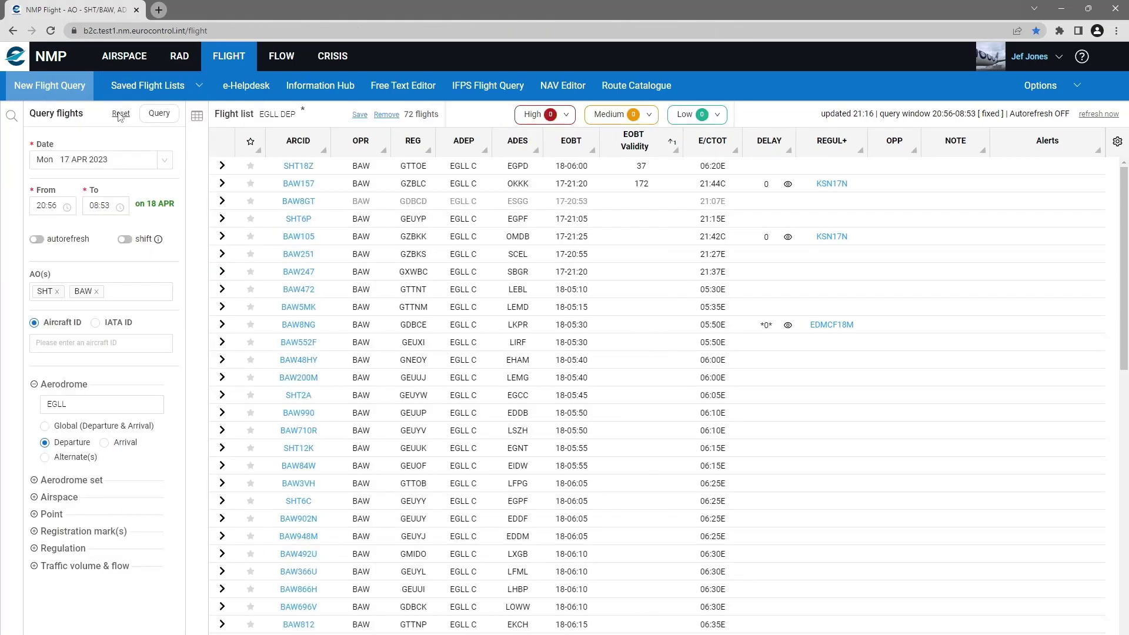
- Reset the query, then reload 'EGLL DEP' from Saved Flight Lists
{"action": "left_click", "coordinate": [120, 114]}
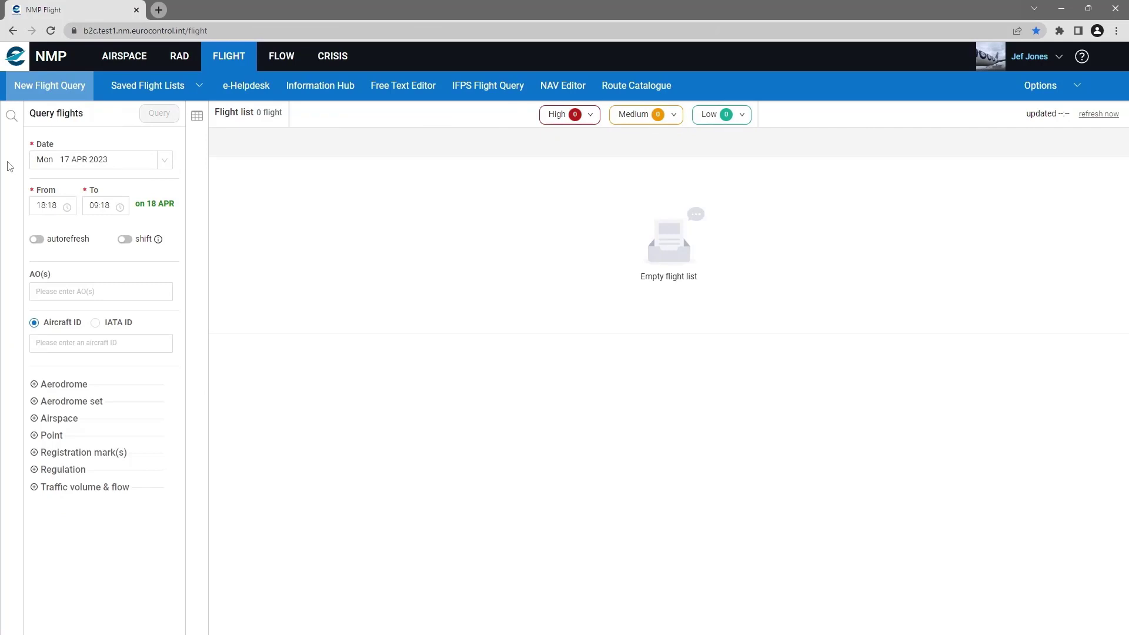
{"action": "left_click", "coordinate": [148, 85]}
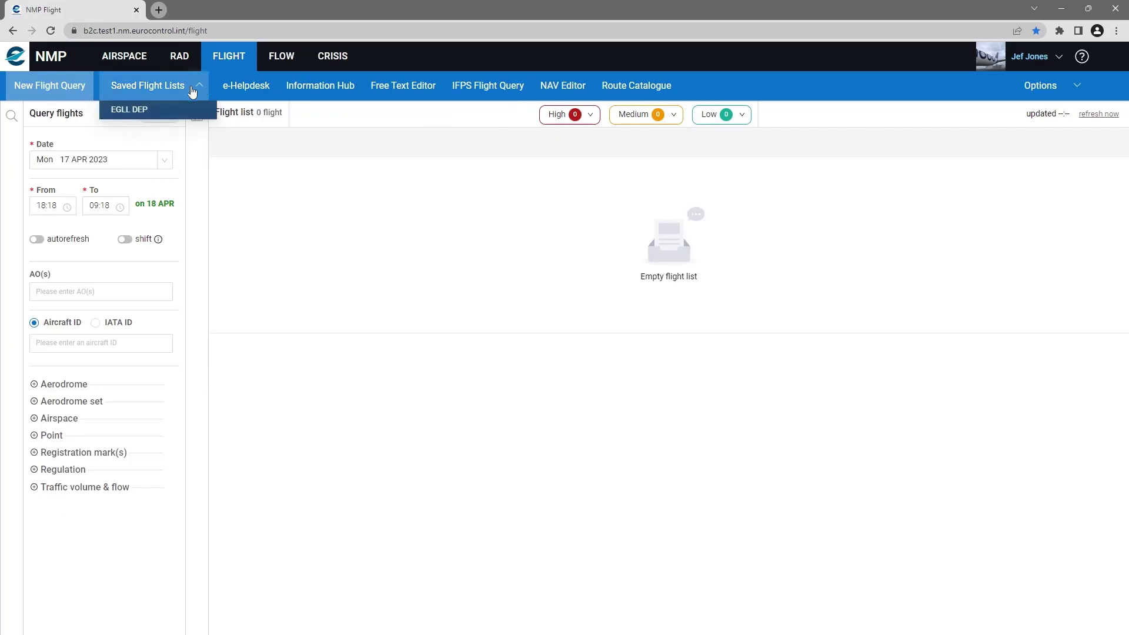
{"action": "left_click", "coordinate": [130, 109]}
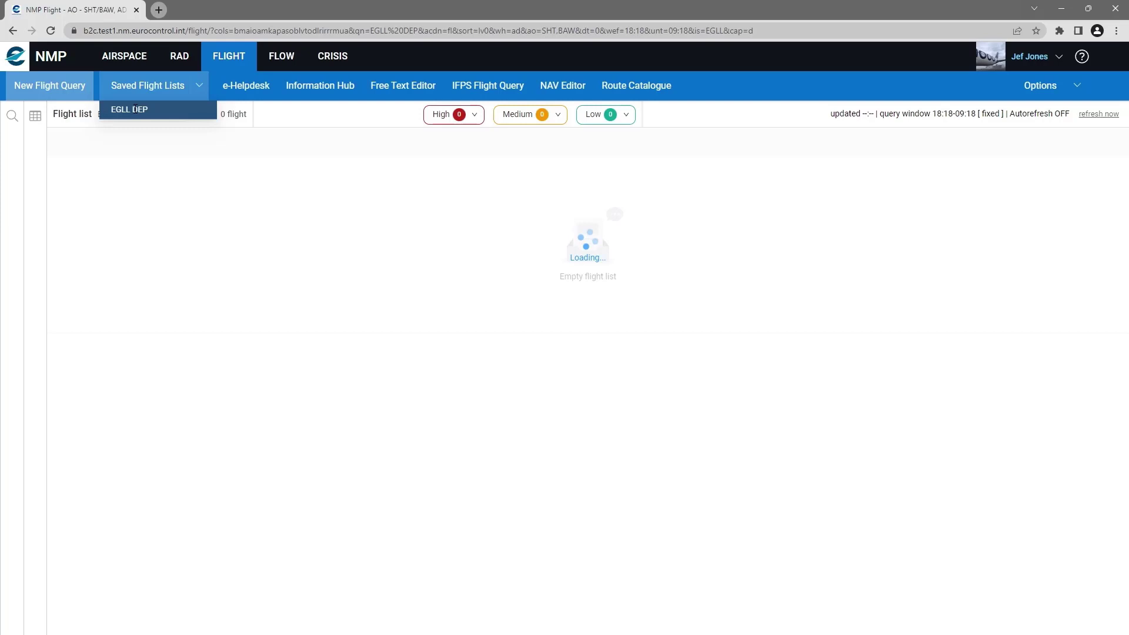
{"action": "left_click", "coordinate": [129, 108]}
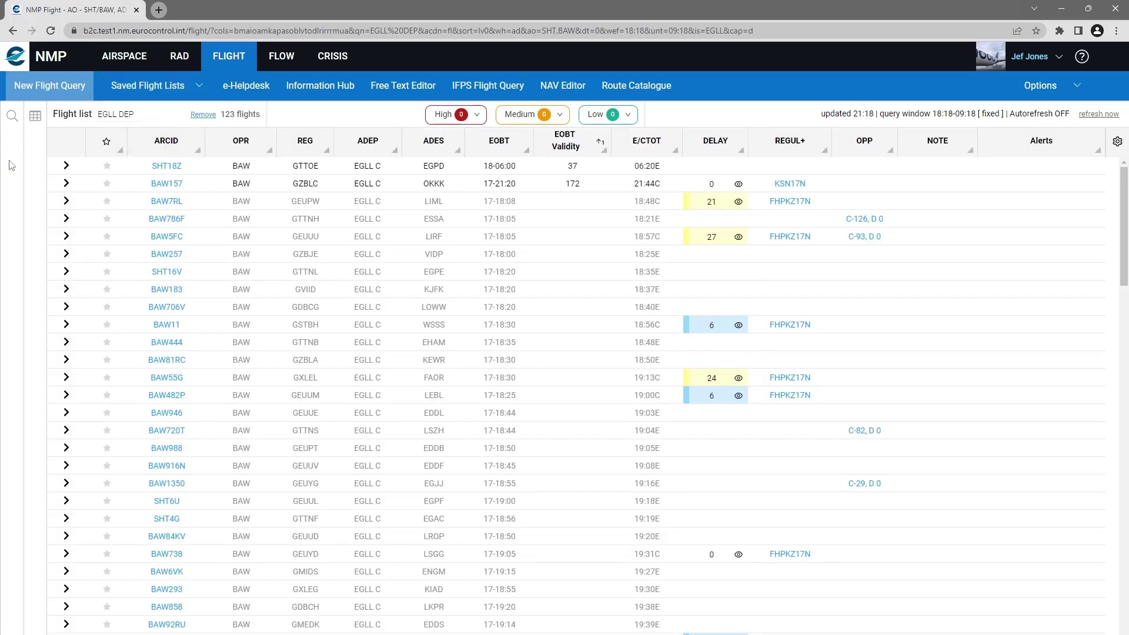